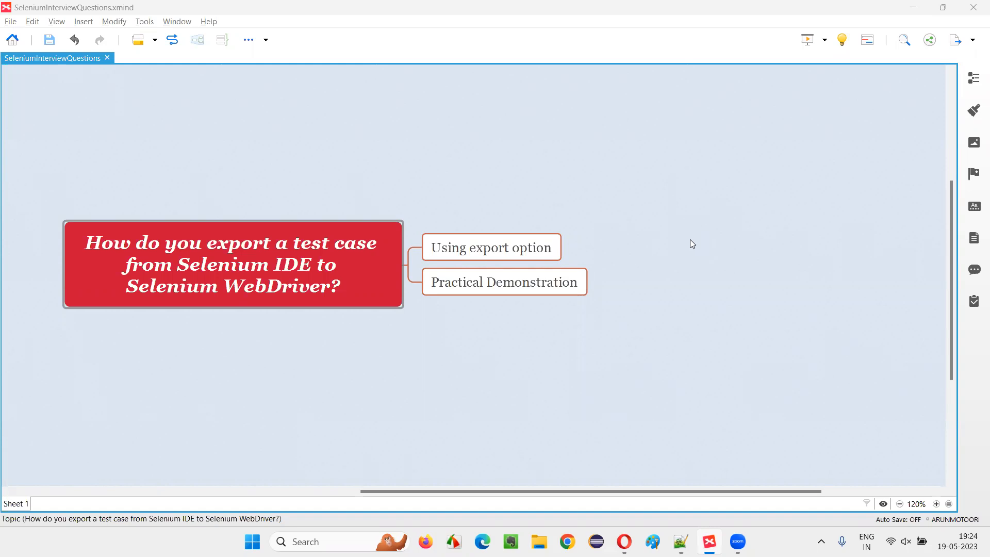
{"action": "mouse_move", "coordinate": [240, 326]}
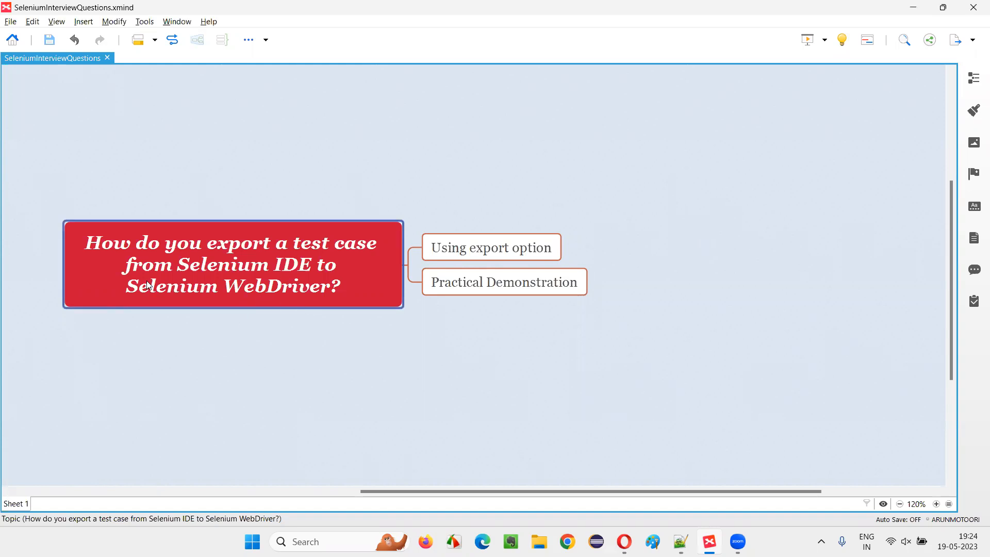
{"action": "mouse_move", "coordinate": [297, 281]}
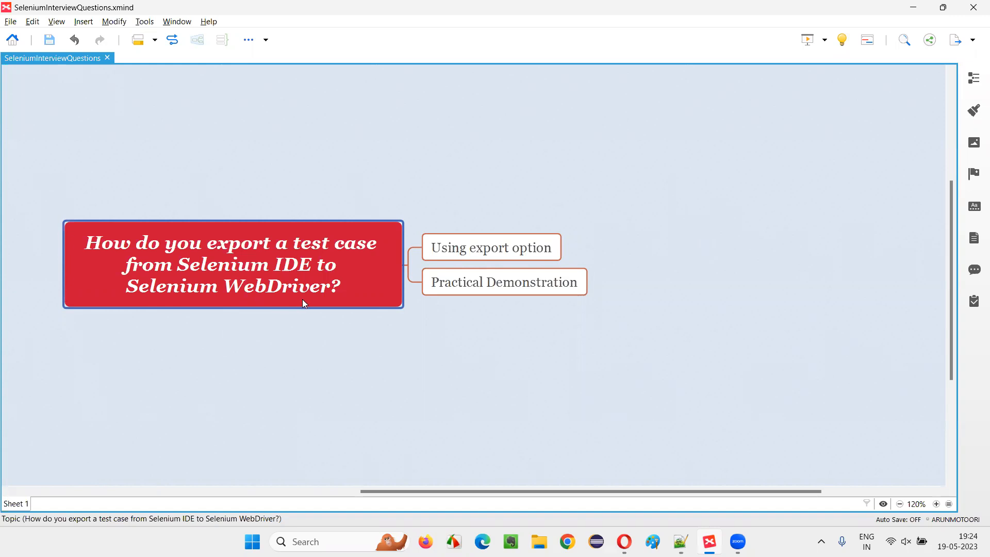
{"action": "mouse_move", "coordinate": [307, 306]}
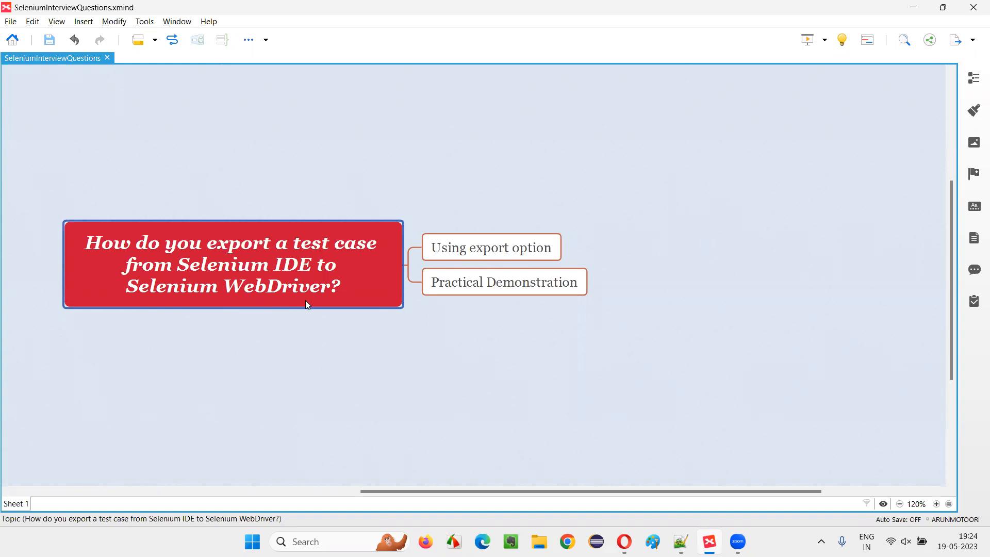
{"action": "mouse_move", "coordinate": [307, 283]}
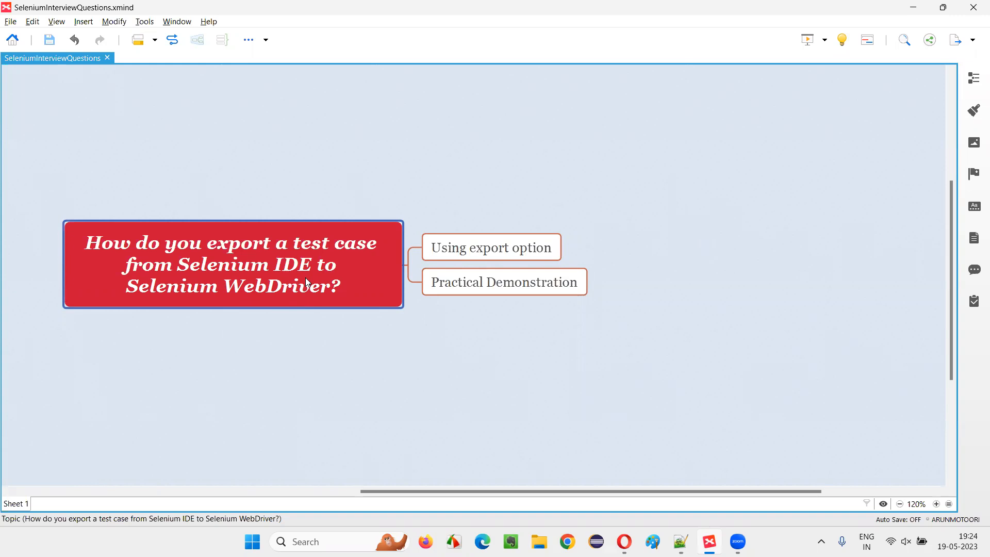
{"action": "mouse_move", "coordinate": [266, 302]}
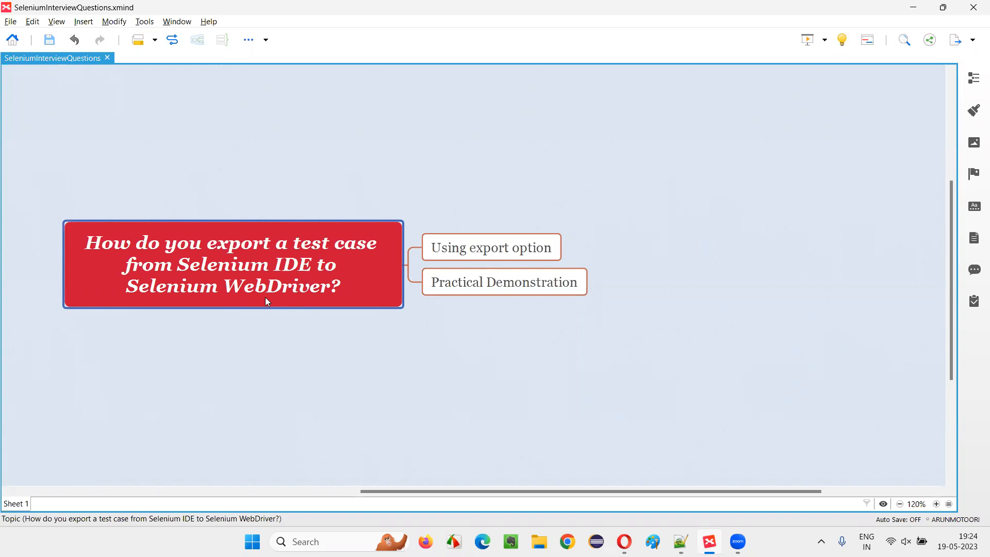
{"action": "mouse_move", "coordinate": [309, 302]}
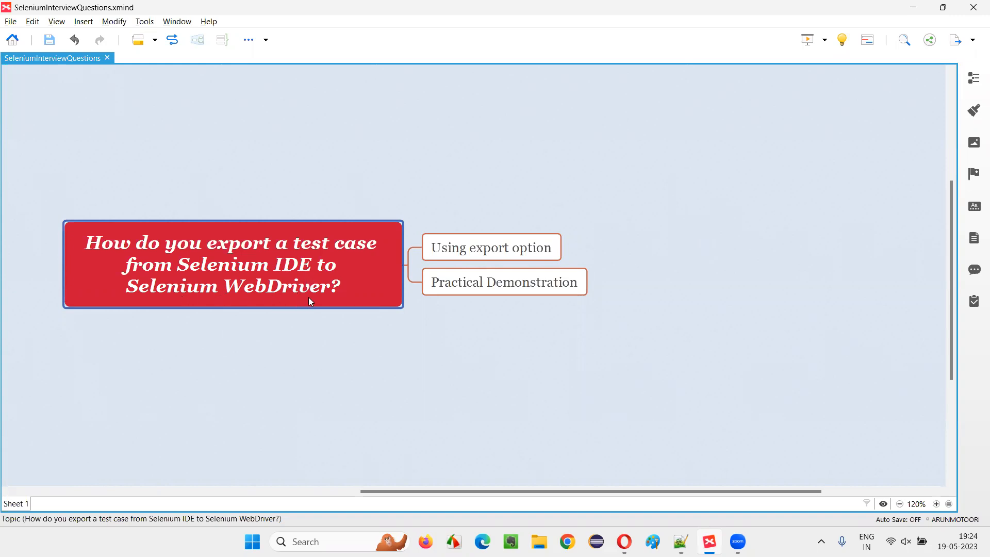
Review the XMind topic on using the export option.
{"action": "left_click", "coordinate": [491, 247]}
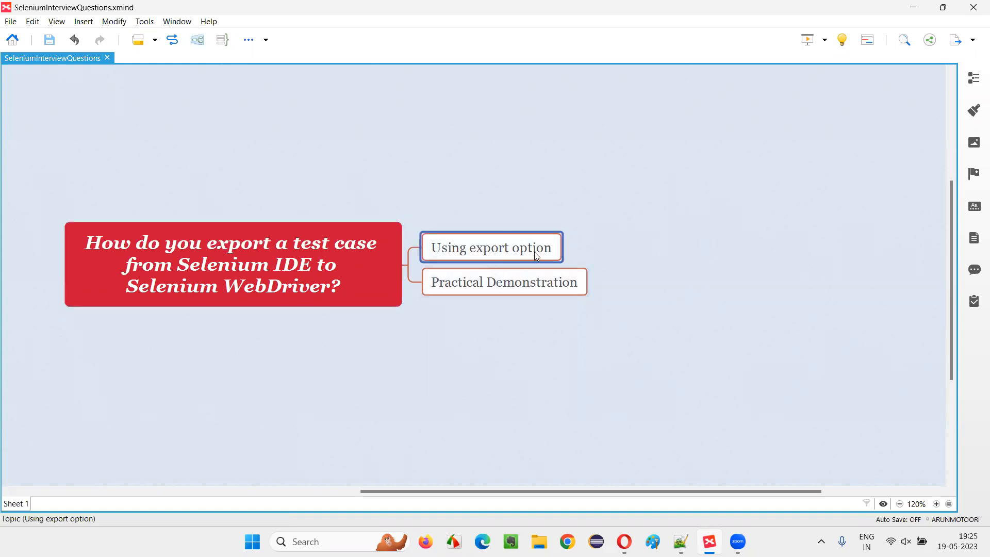
{"action": "left_click", "coordinate": [504, 282]}
{"action": "type", "text": "tu"}
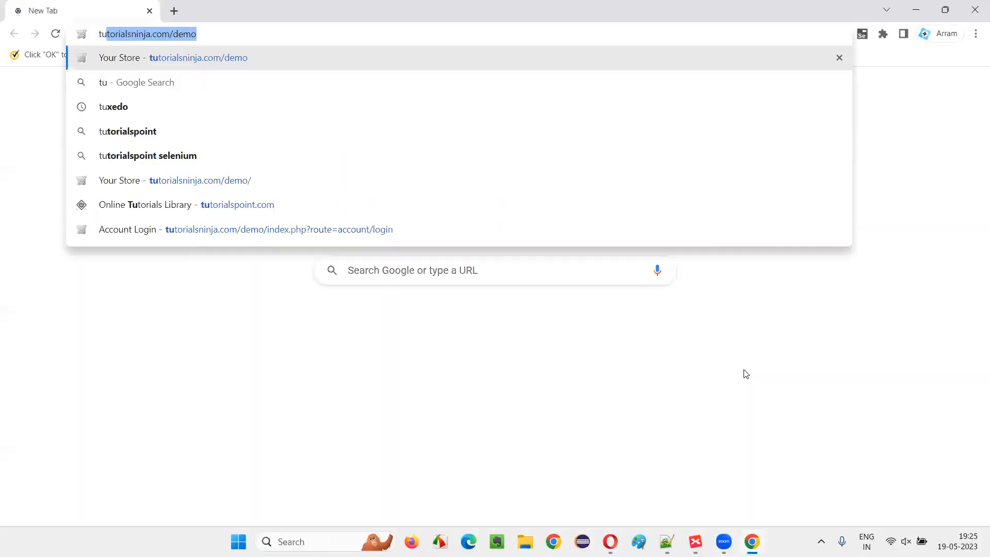
Load the Qafox demo store and launch the Selenium IDE DemoProj window over it.
{"action": "left_click", "coordinate": [198, 58]}
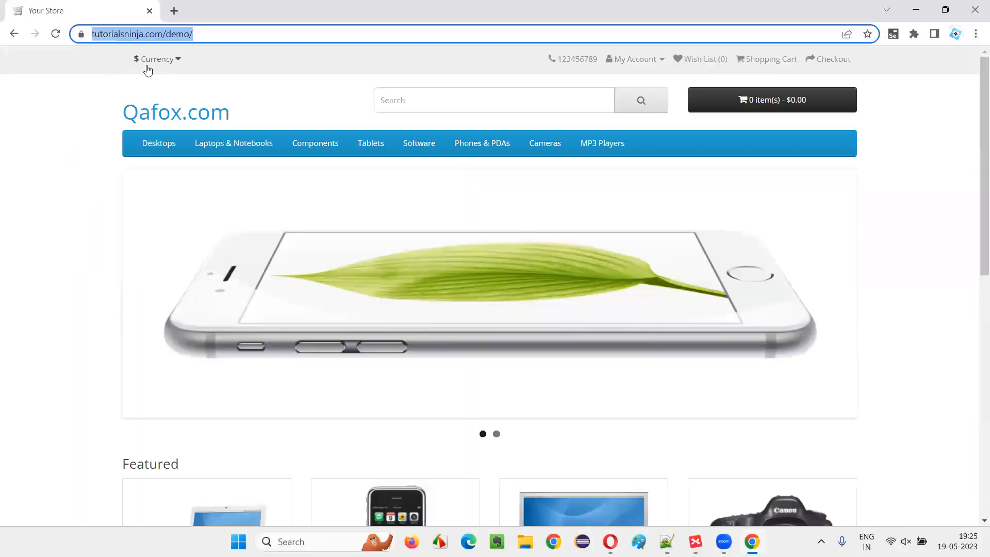
{"action": "left_click", "coordinate": [766, 541]}
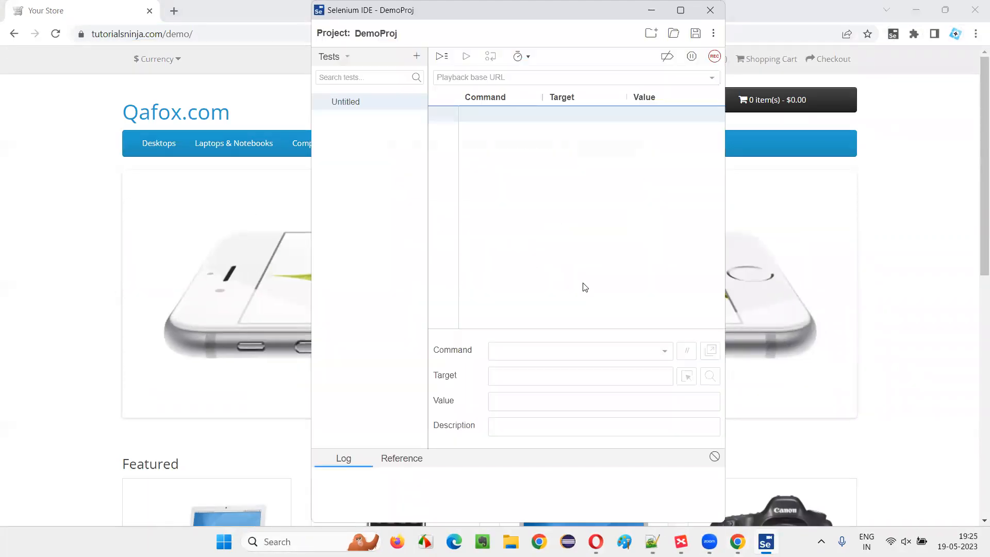
{"action": "left_click", "coordinate": [714, 56]}
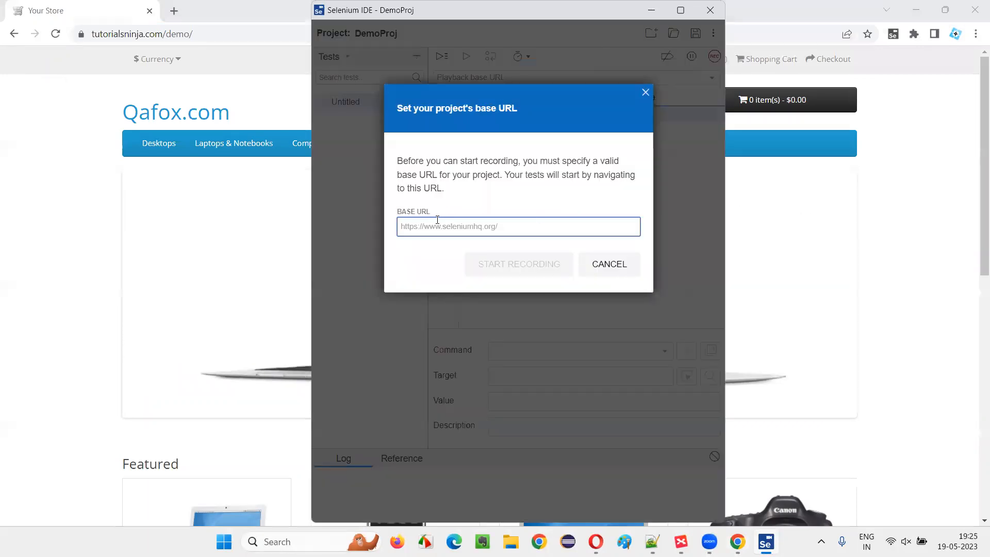
{"action": "type", "text": "https://tutorialsninja.com/demo/"}
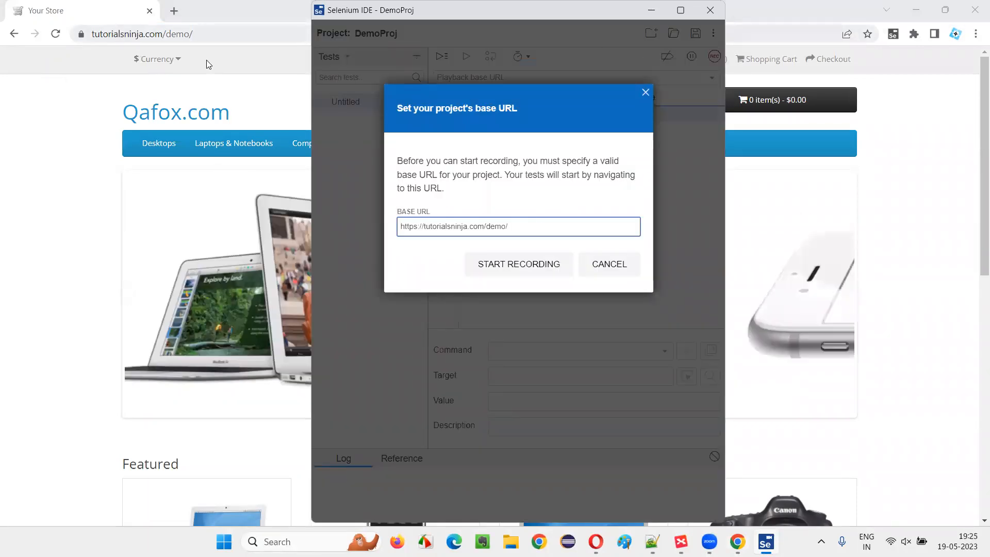
{"action": "left_click", "coordinate": [518, 264]}
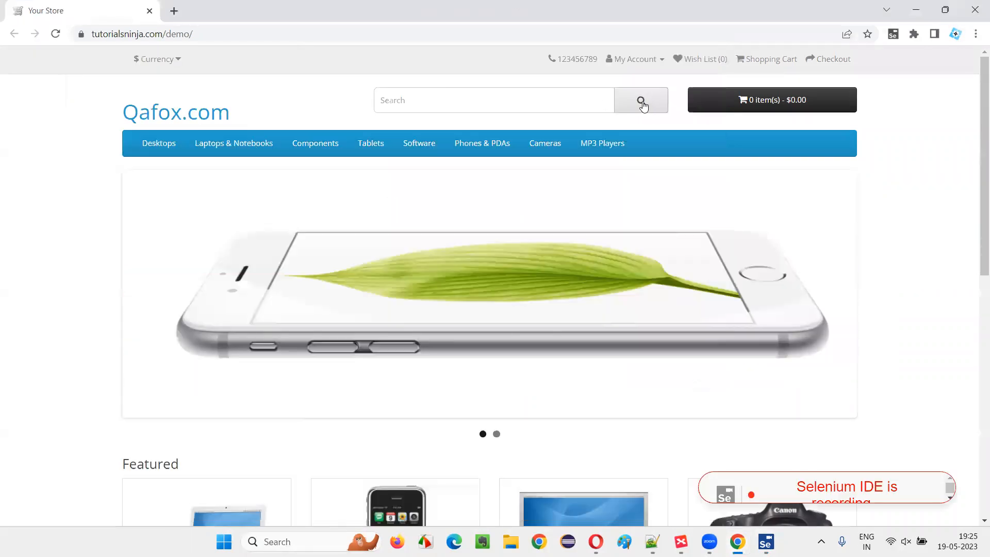
{"action": "left_click", "coordinate": [641, 100]}
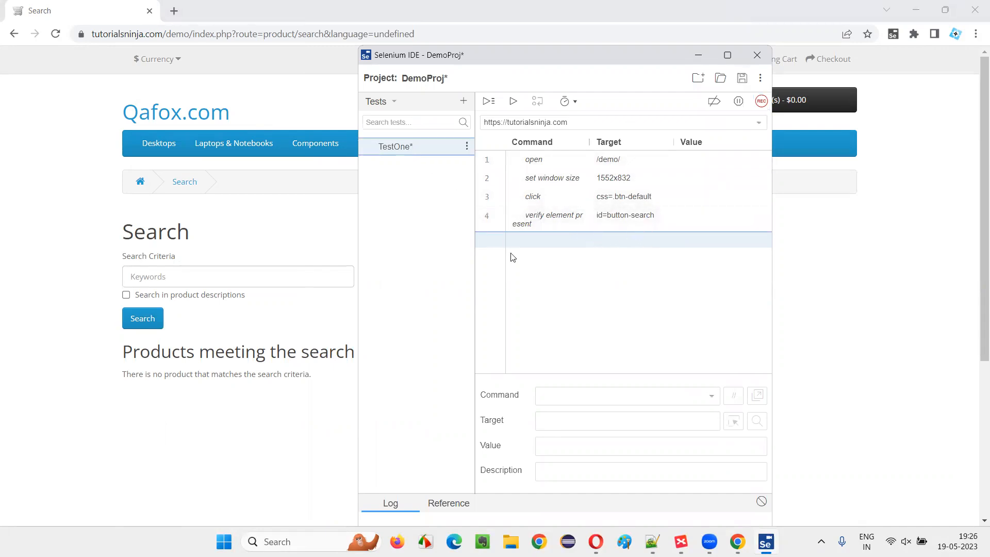
Export test TestOne as Java JUnit code from its options menu.
{"action": "left_click", "coordinate": [466, 146]}
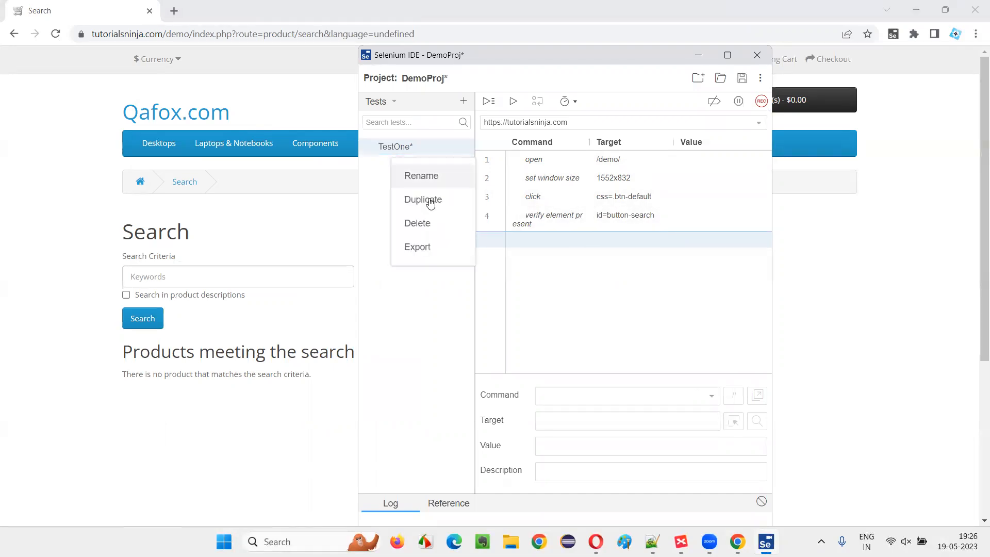
{"action": "left_click", "coordinate": [417, 247]}
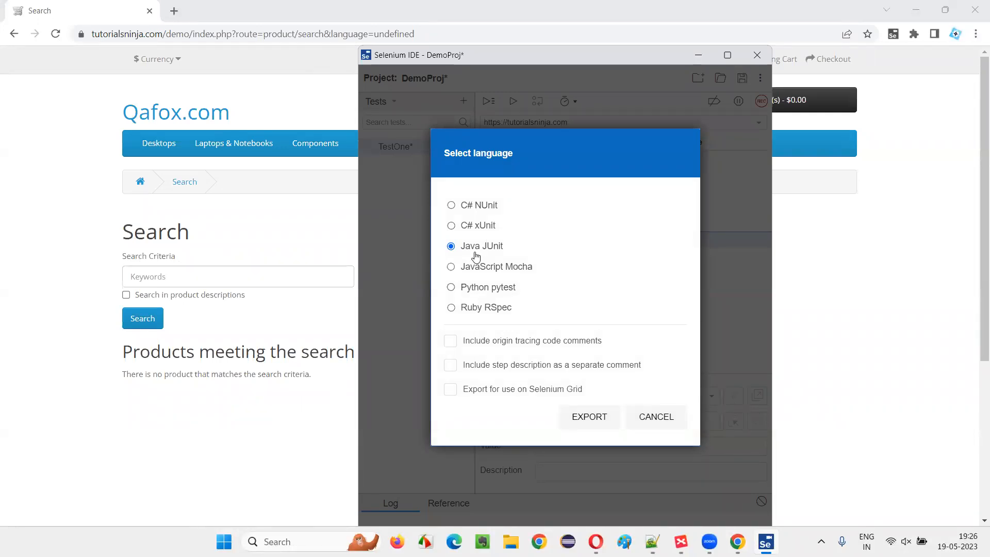
{"action": "mouse_move", "coordinate": [475, 269]}
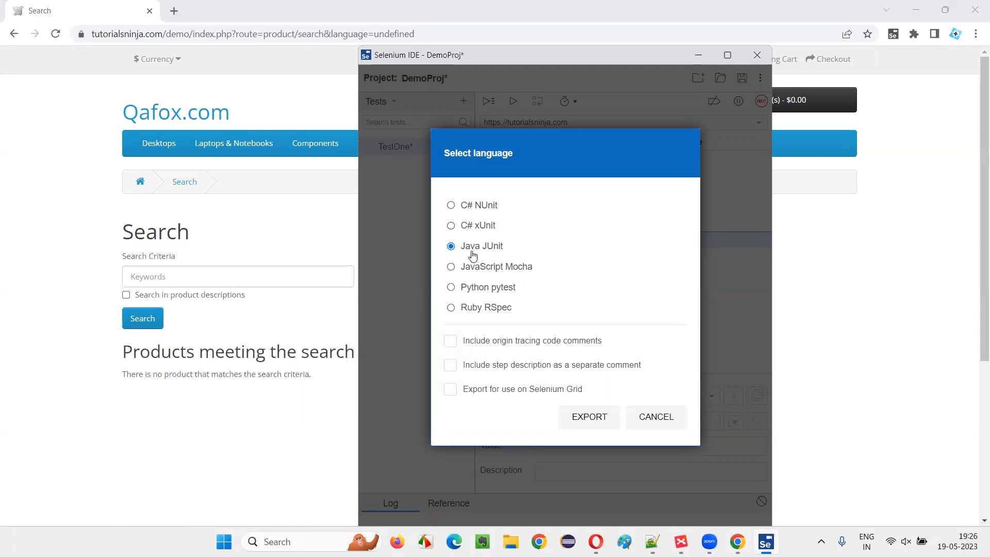
{"action": "left_click", "coordinate": [656, 416]}
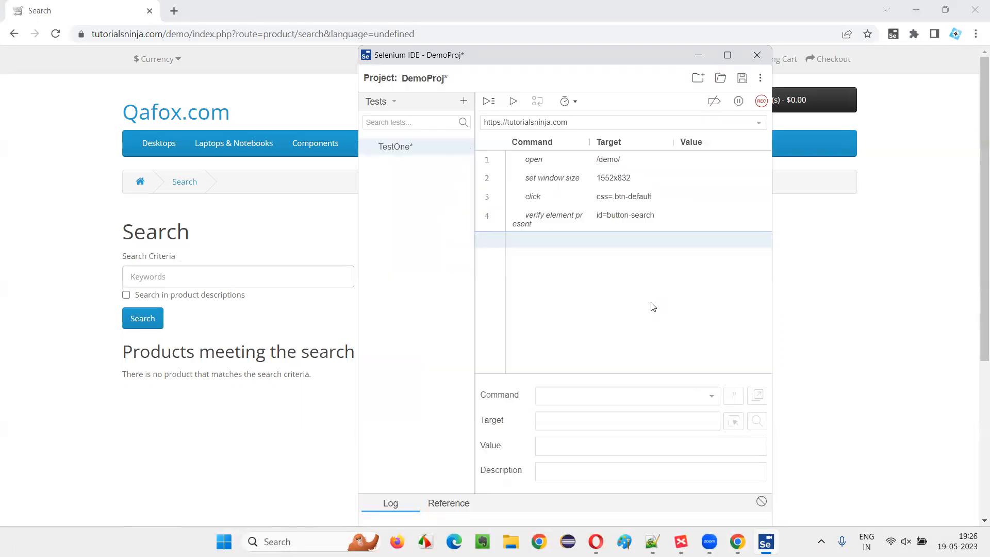
Save TestOneTest.java to the Desktop, replacing the existing file.
{"action": "left_click", "coordinate": [741, 77]}
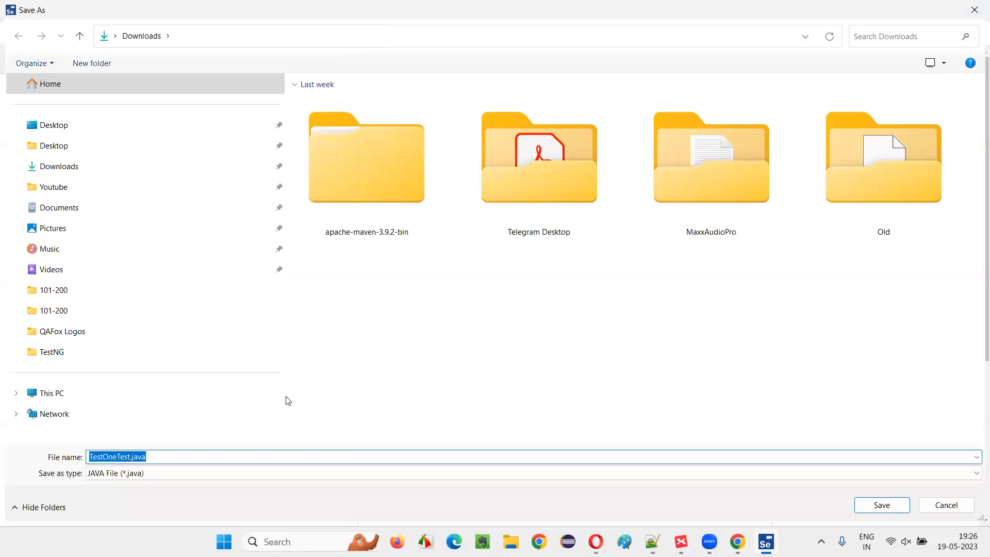
{"action": "left_click", "coordinate": [54, 125]}
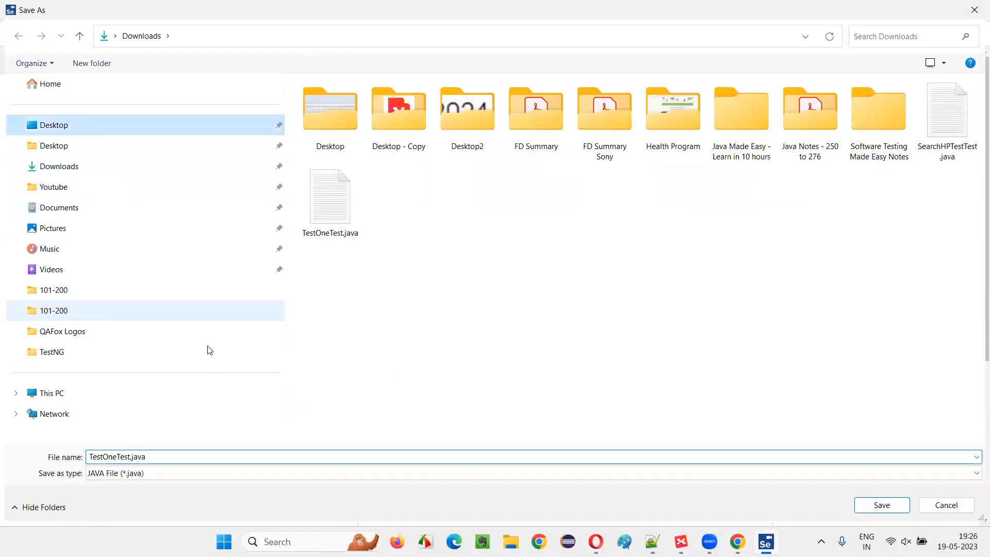
{"action": "left_click", "coordinate": [882, 504]}
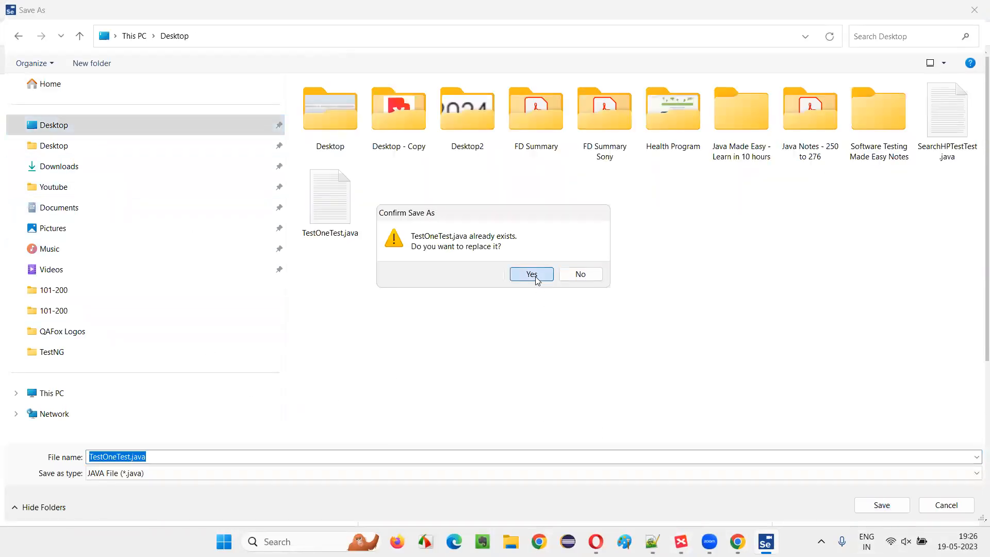
{"action": "left_click", "coordinate": [531, 275]}
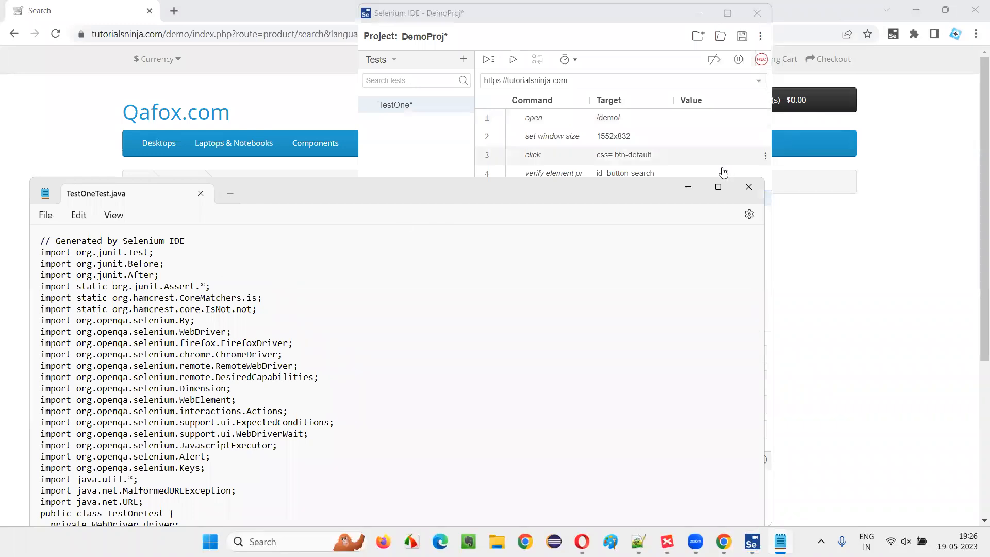
Maximize Notepad and scroll through the generated TestOneTest JUnit class.
{"action": "left_click", "coordinate": [718, 187]}
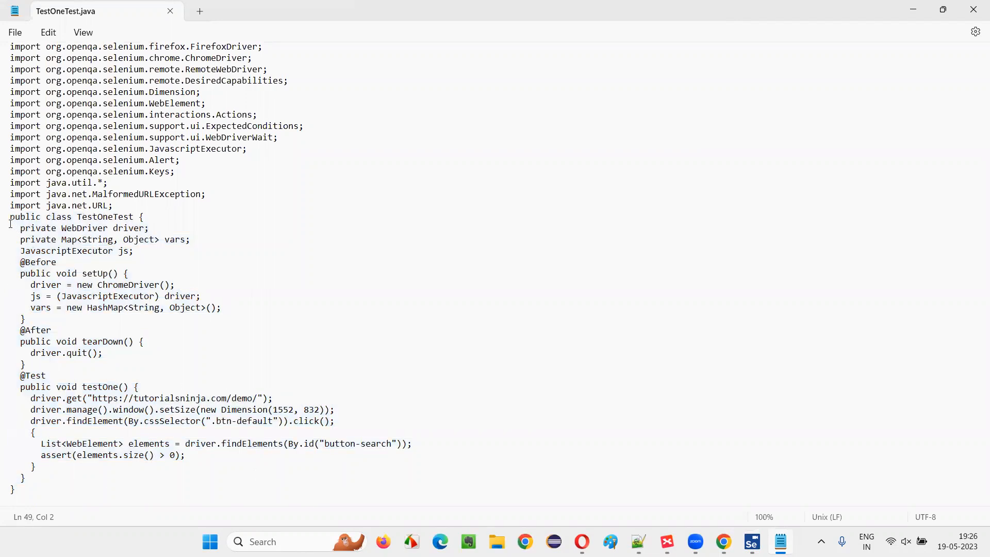
{"action": "left_click_drag", "start_coordinate": [10, 217], "coordinate": [12, 491]}
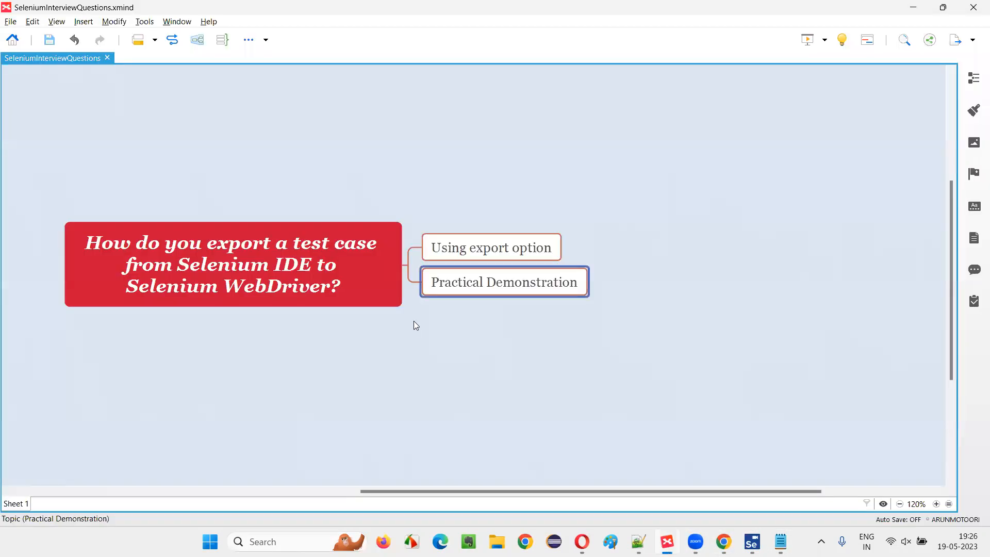
{"action": "left_click", "coordinate": [233, 265]}
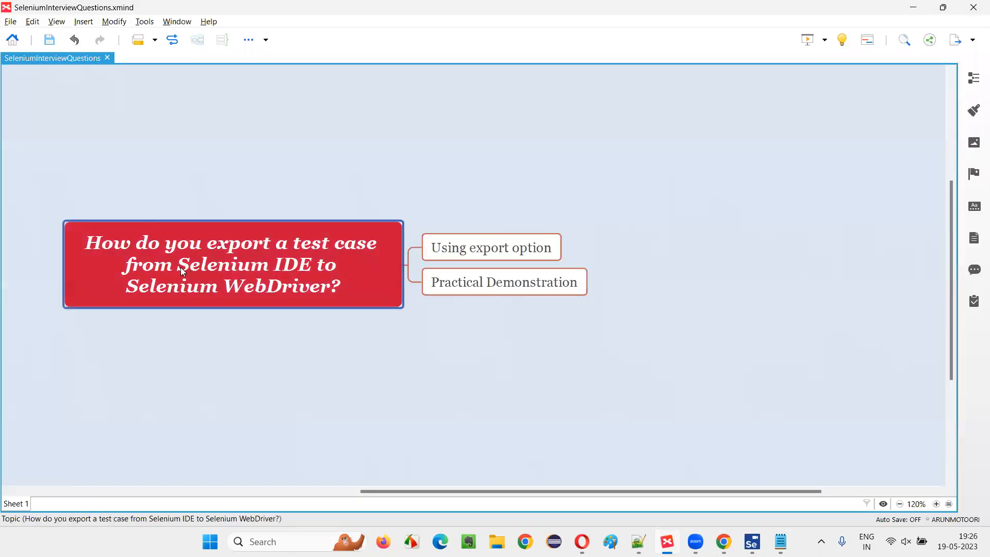
{"action": "mouse_move", "coordinate": [357, 308]}
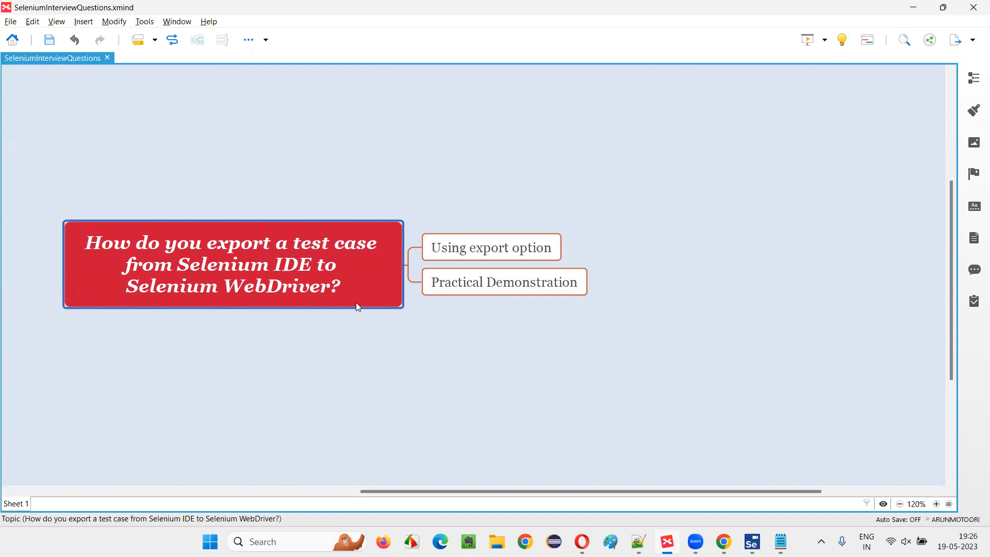